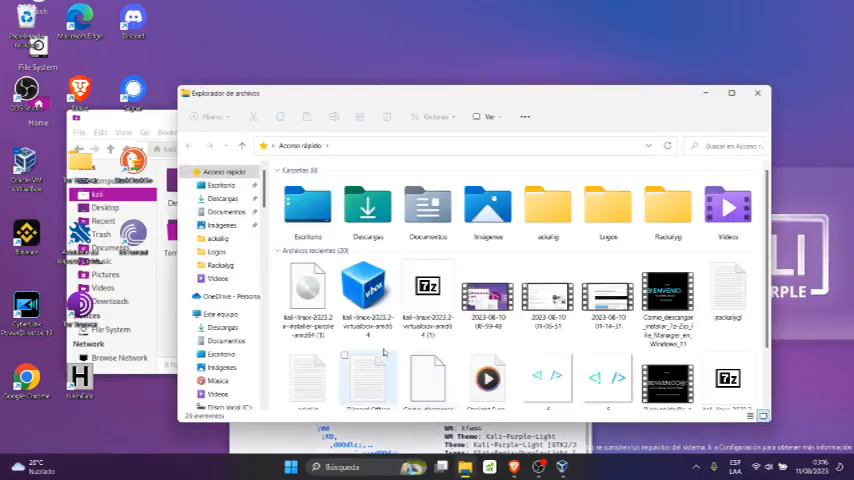
Step: Open Descargas to find the kali-linux installer-purple ISO
{"action": "left_click", "coordinate": [223, 198]}
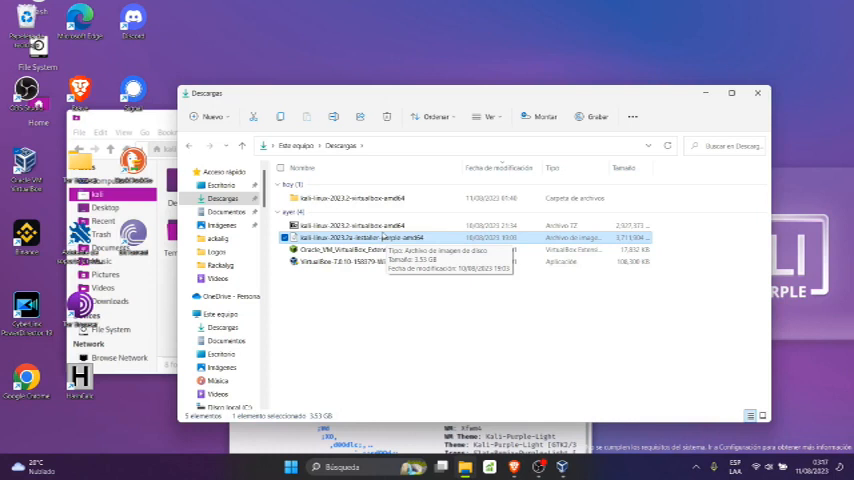
{"action": "mouse_move", "coordinate": [440, 366]}
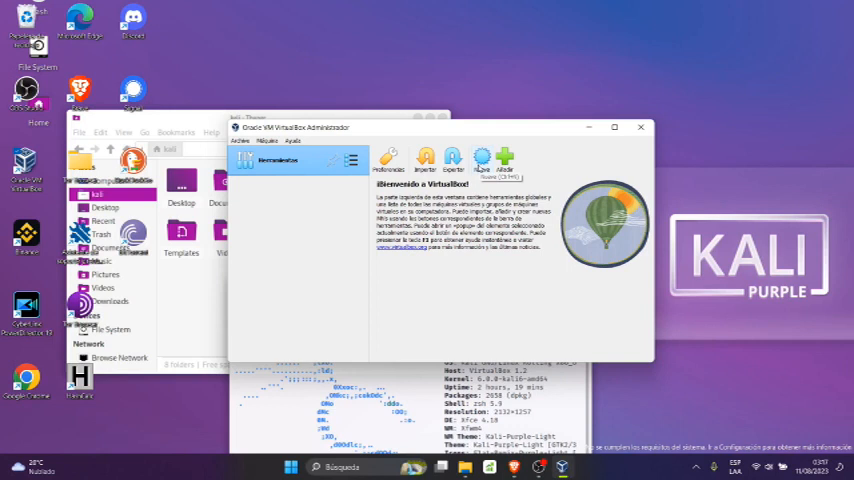
{"action": "mouse_move", "coordinate": [450, 183]}
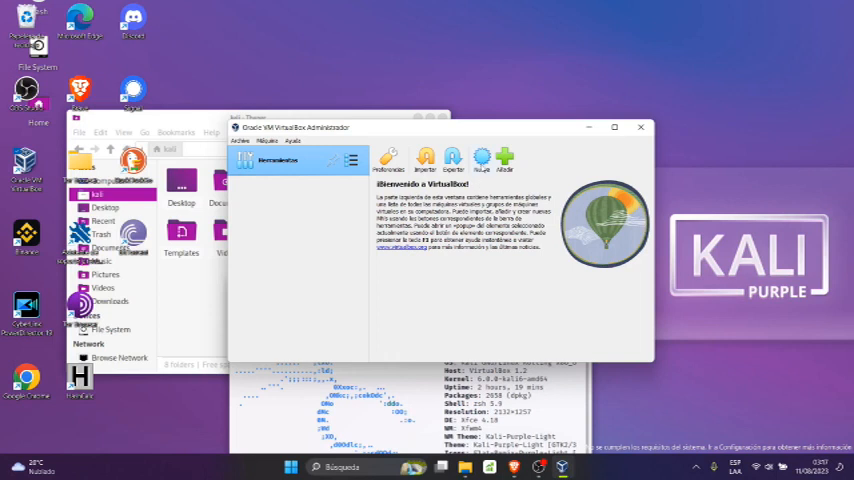
{"action": "mouse_move", "coordinate": [481, 158]}
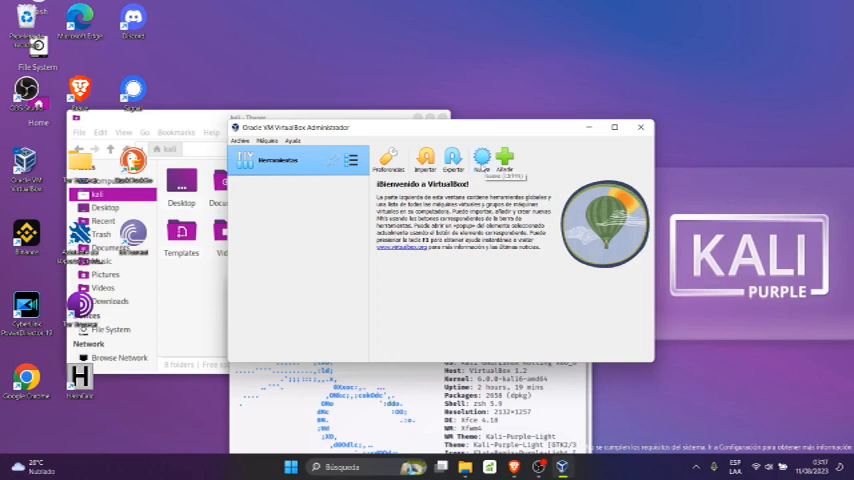
Step: Launch the Create Virtual Machine wizard with Nuevo
{"action": "left_click", "coordinate": [504, 158]}
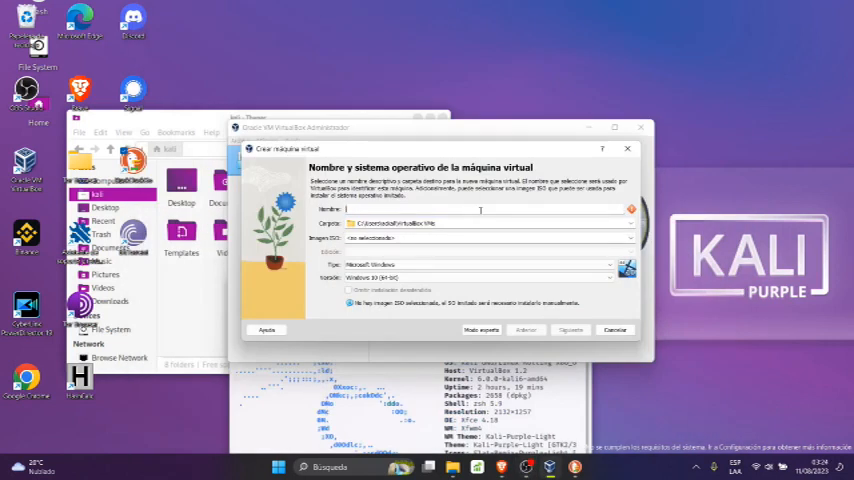
Step: Enter 'Kali Purple' as the machine name and browse for an ISO image
{"action": "type", "text": "A"}
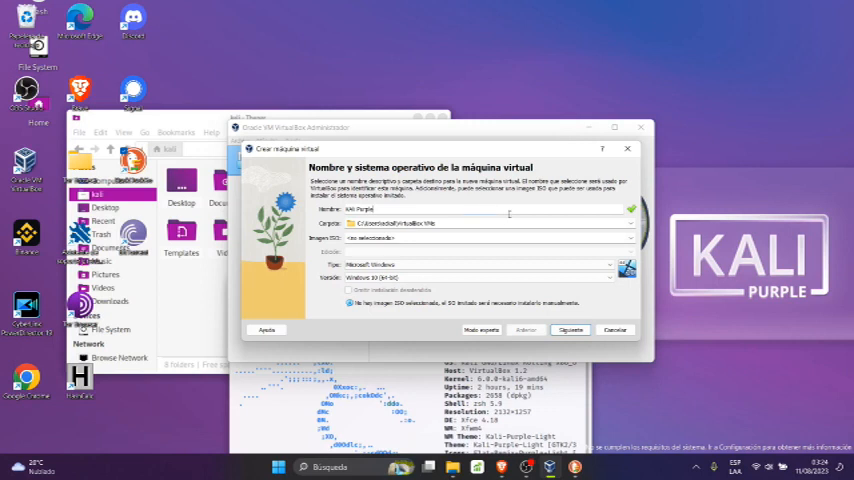
{"action": "mouse_move", "coordinate": [503, 225]}
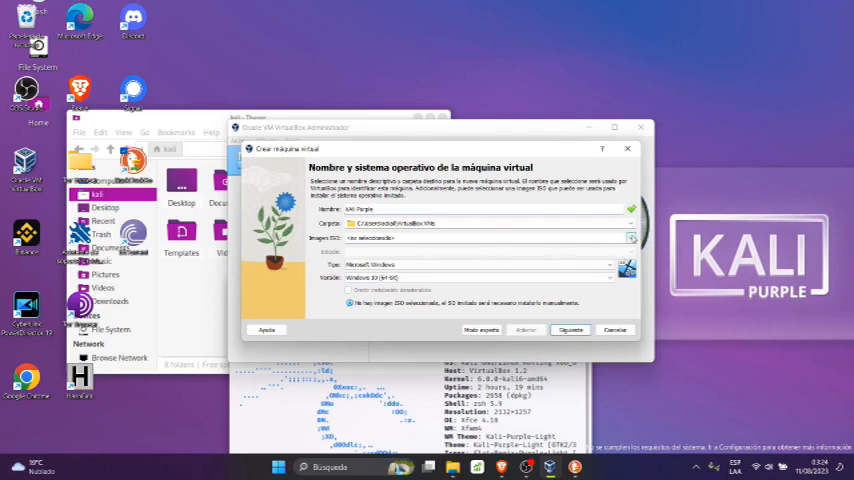
{"action": "left_click", "coordinate": [630, 238]}
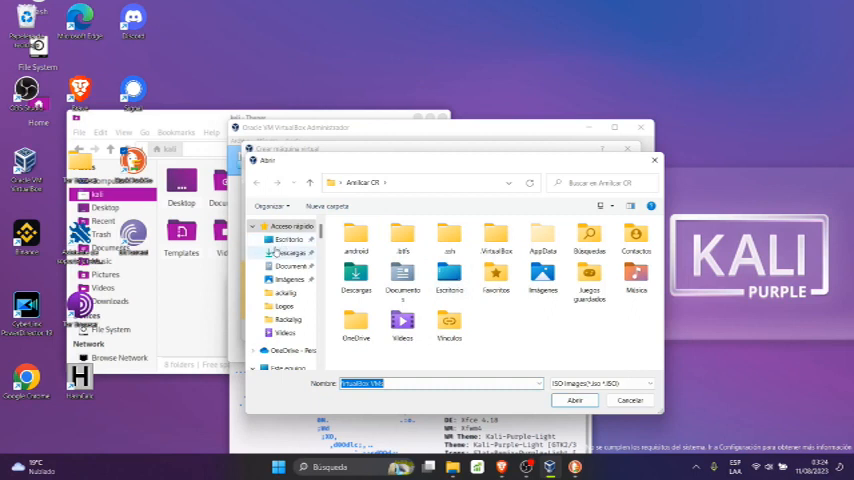
{"action": "mouse_move", "coordinate": [302, 260]}
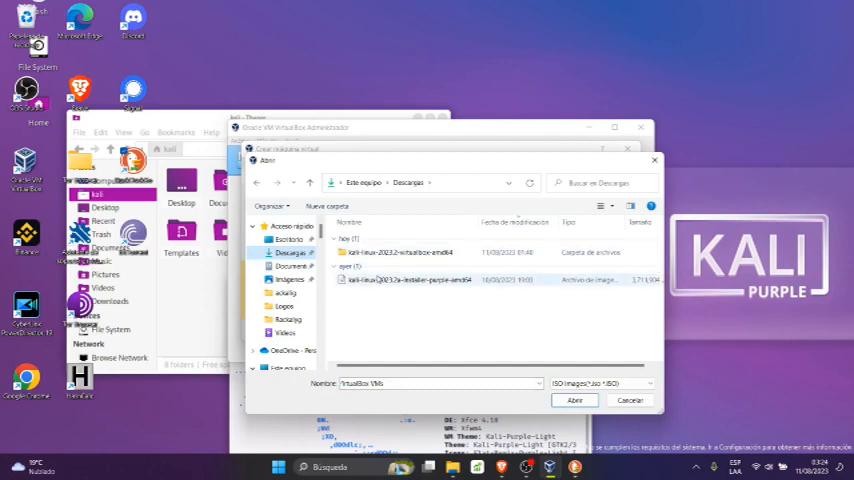
Step: Choose the kali-linux installer-purple ISO from Descargas as the image
{"action": "left_click", "coordinate": [408, 279]}
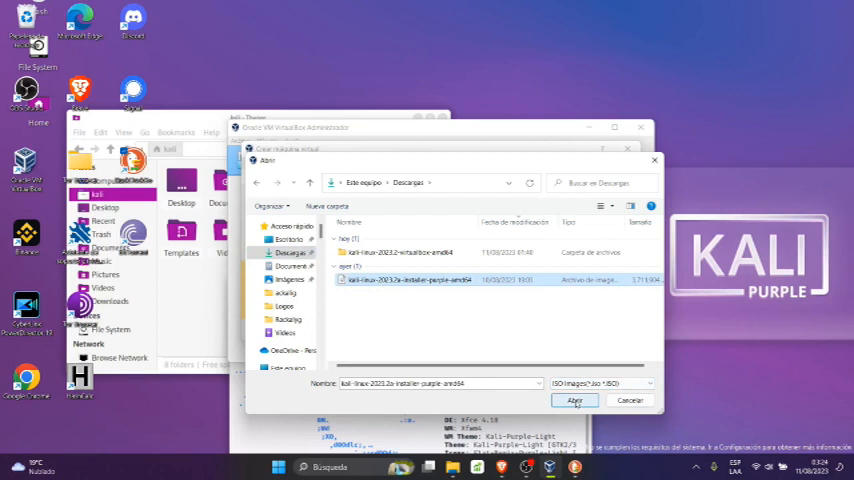
{"action": "left_click", "coordinate": [575, 400]}
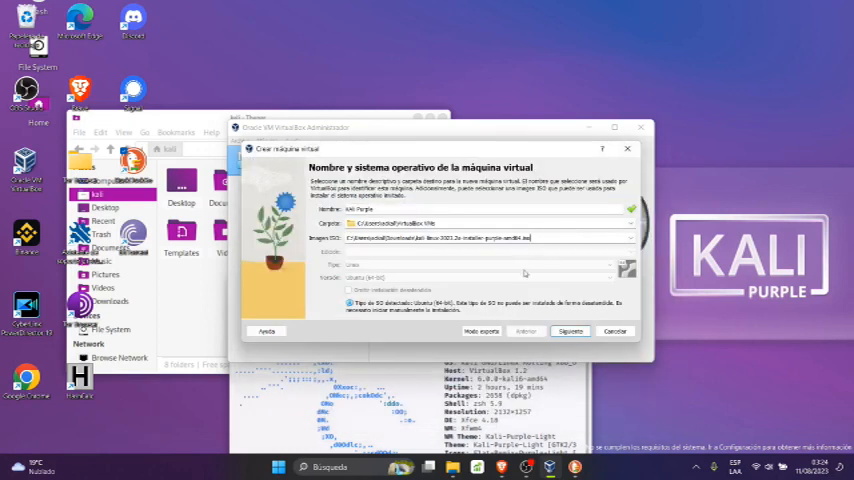
{"action": "mouse_move", "coordinate": [381, 318]}
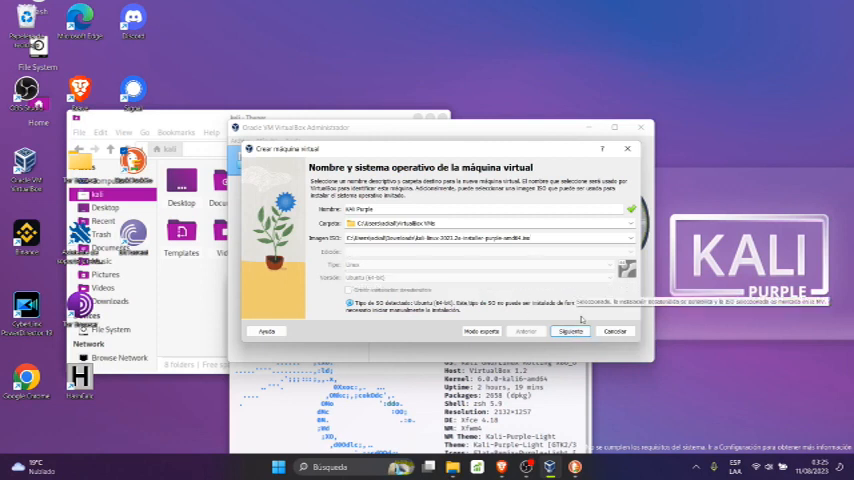
Step: Keep Ubuntu (64-bit) and advance to the Hardware step
{"action": "left_click", "coordinate": [570, 331]}
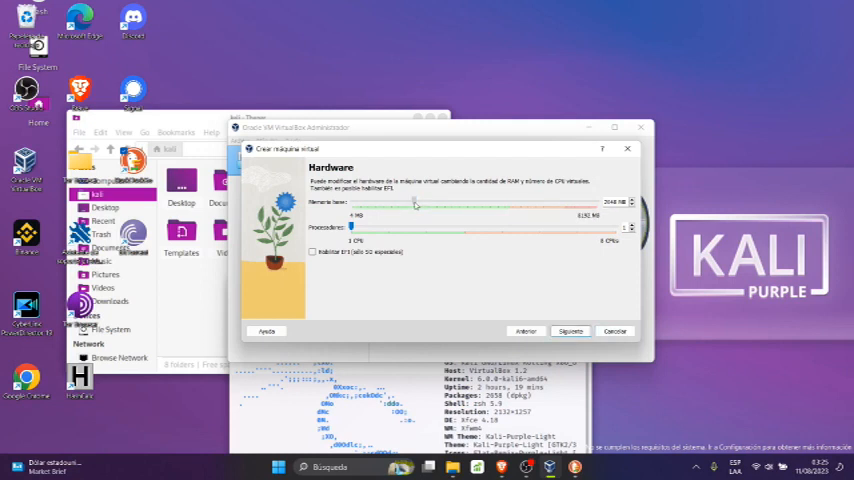
Step: Adjust the Base Memory slider to about 3052 MB, keeping 1 processor
{"action": "left_click_drag", "start_coordinate": [416, 203], "coordinate": [420, 203]}
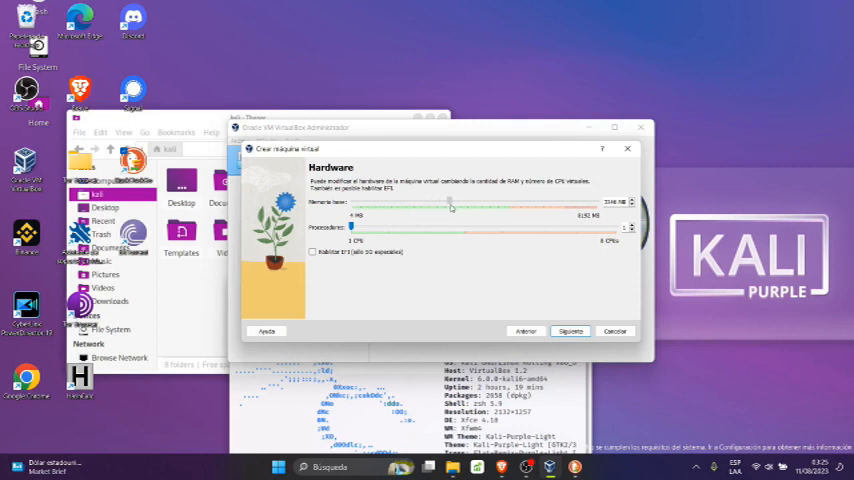
{"action": "left_click_drag", "start_coordinate": [450, 207], "coordinate": [495, 207]}
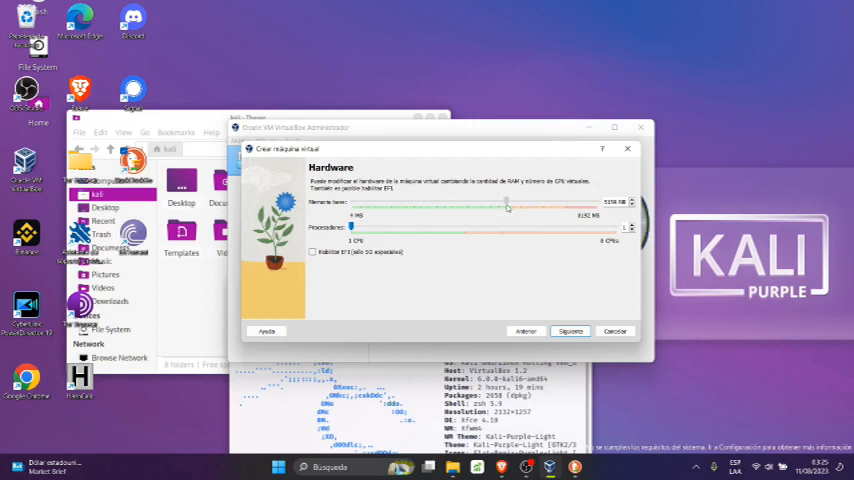
{"action": "left_click_drag", "start_coordinate": [510, 205], "coordinate": [480, 205]}
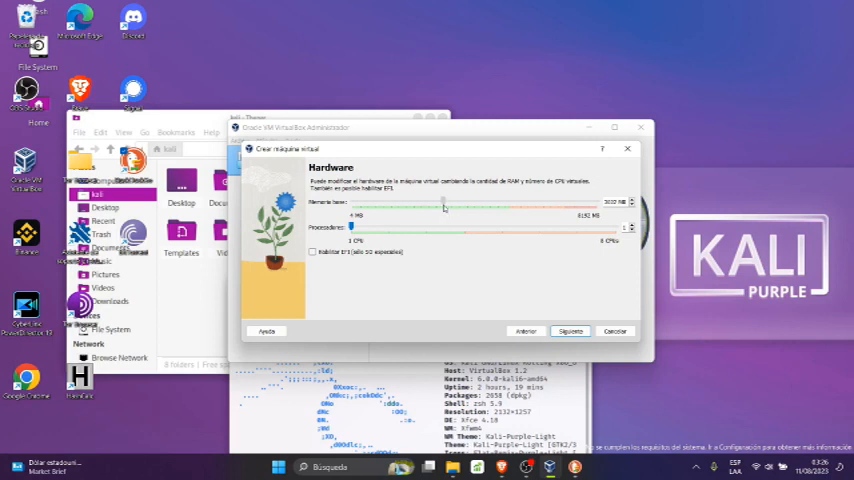
{"action": "left_click_drag", "start_coordinate": [443, 205], "coordinate": [445, 205]}
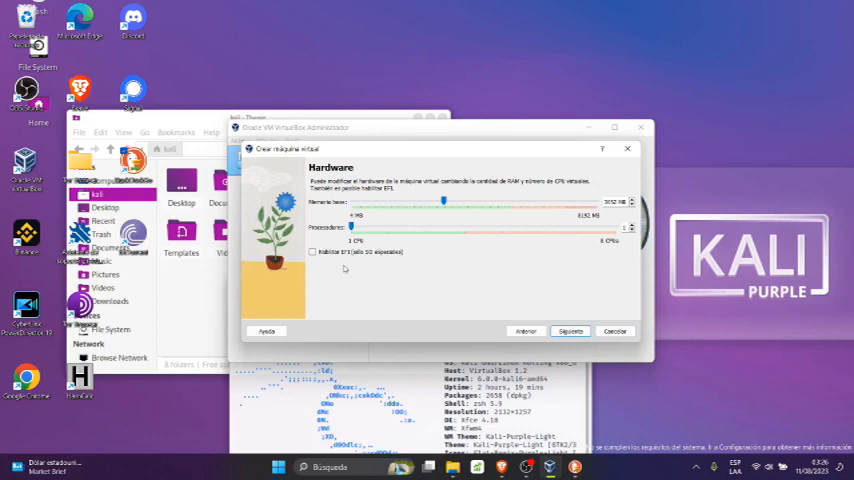
{"action": "mouse_move", "coordinate": [519, 257]}
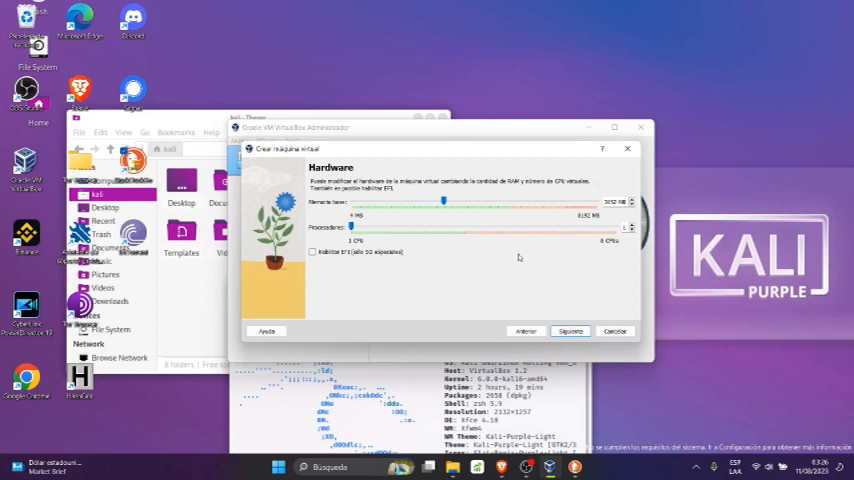
{"action": "mouse_move", "coordinate": [568, 289]}
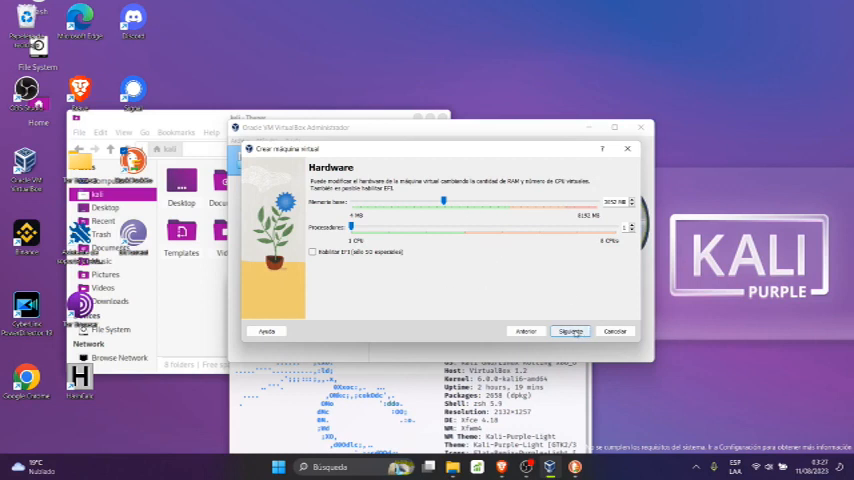
{"action": "mouse_move", "coordinate": [390, 238]}
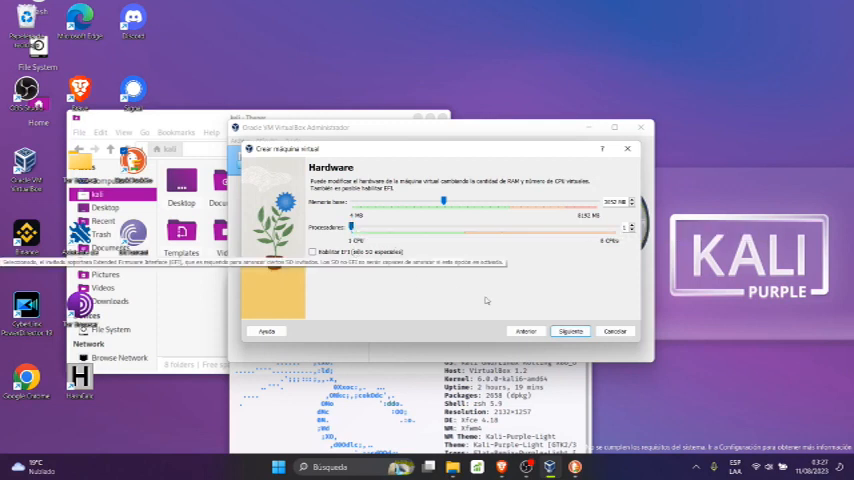
Step: Advance to the Virtual Hard Disk step offering a new disk
{"action": "left_click", "coordinate": [570, 331]}
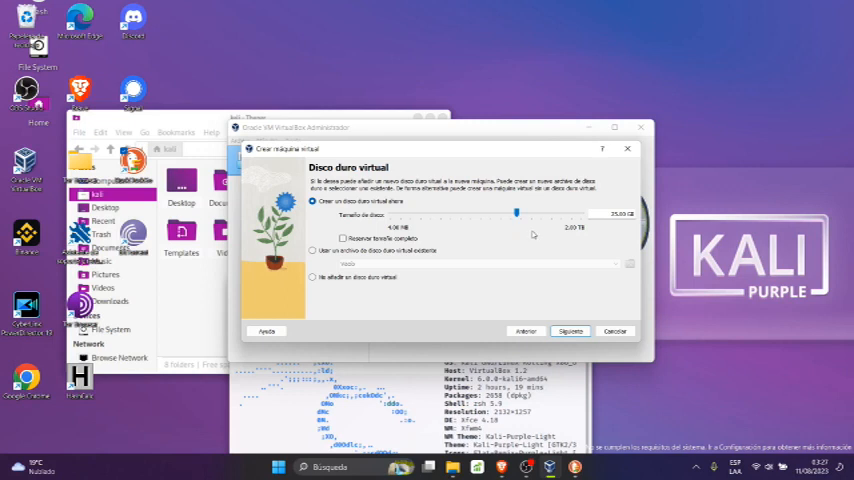
{"action": "mouse_move", "coordinate": [546, 233]}
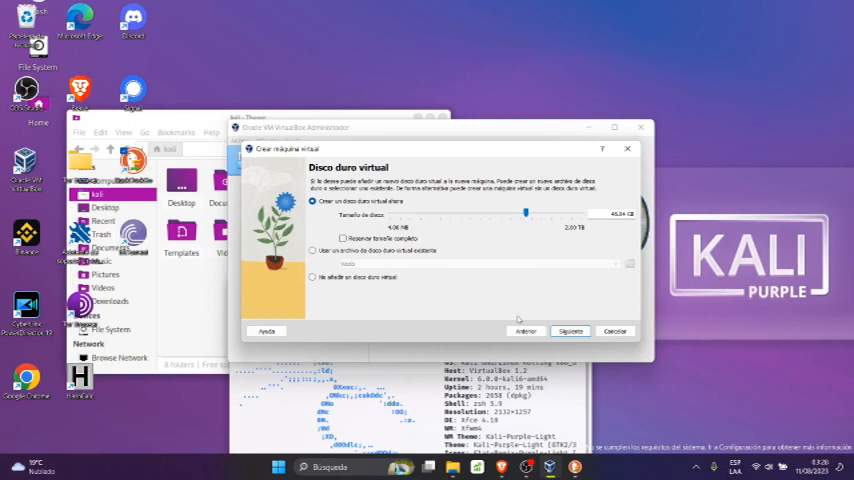
{"action": "mouse_move", "coordinate": [328, 315]}
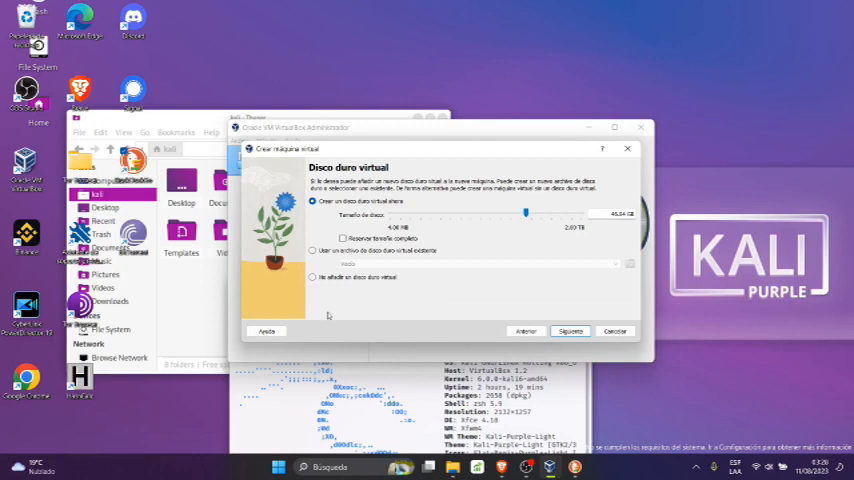
{"action": "mouse_move", "coordinate": [551, 293]}
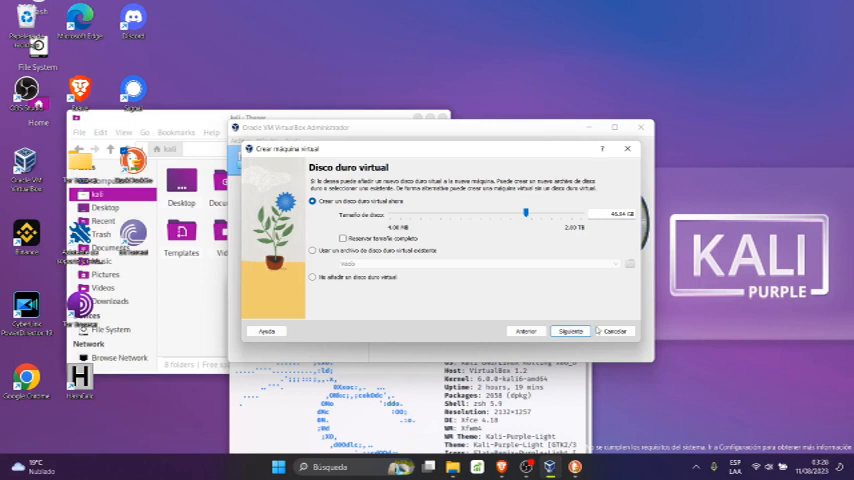
Step: Review the summary and finish creating the Kali Purple machine
{"action": "left_click", "coordinate": [570, 331]}
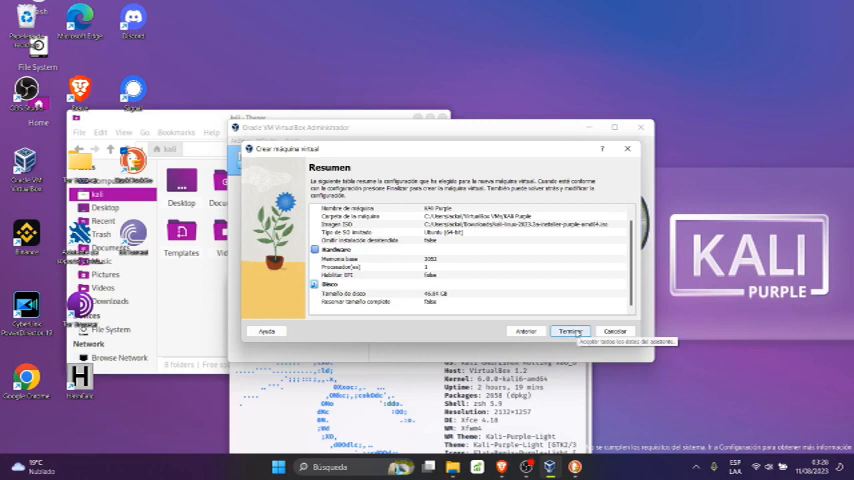
{"action": "left_click", "coordinate": [570, 331]}
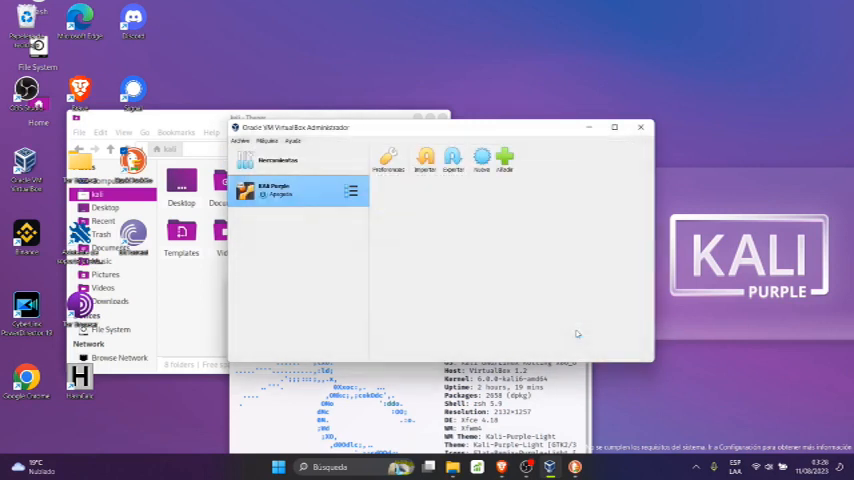
Step: Start Kali Purple, which fails with a VT-x disabled in BIOS error
{"action": "left_click", "coordinate": [290, 189]}
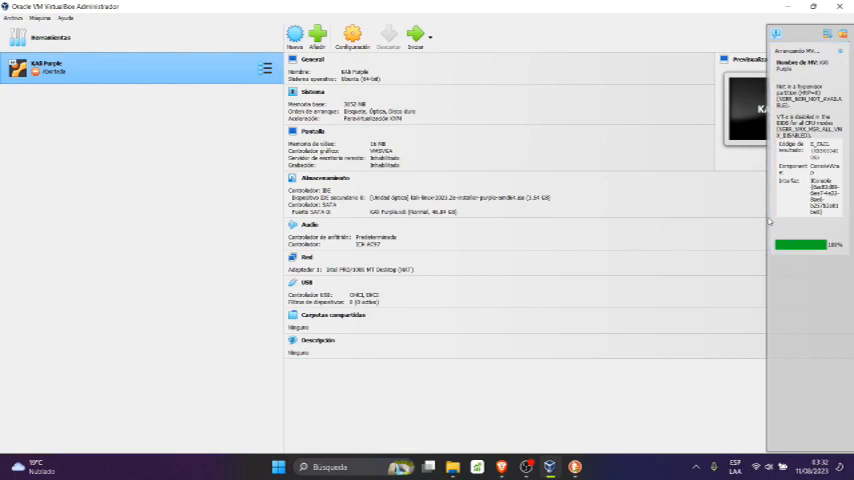
{"action": "mouse_move", "coordinate": [131, 166]}
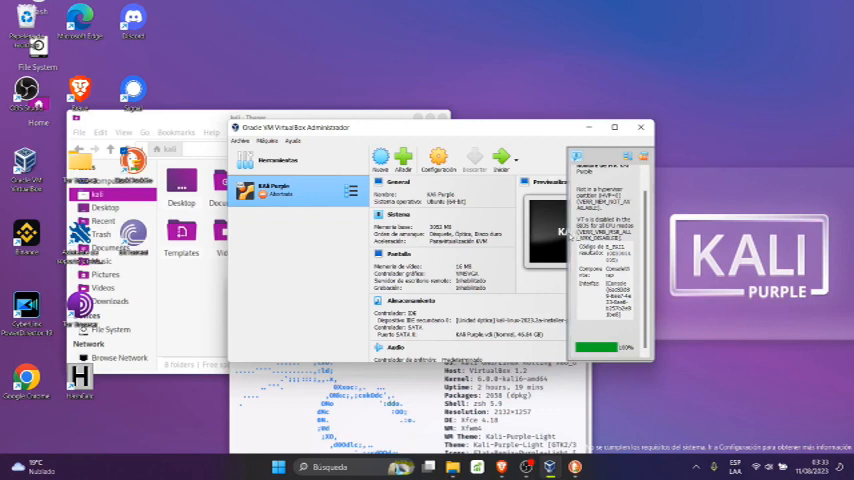
{"action": "mouse_move", "coordinate": [629, 240]}
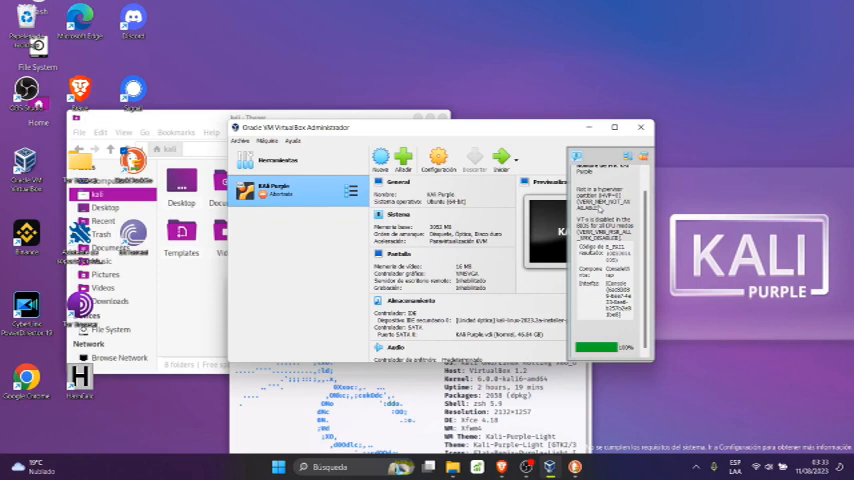
{"action": "mouse_move", "coordinate": [600, 212]}
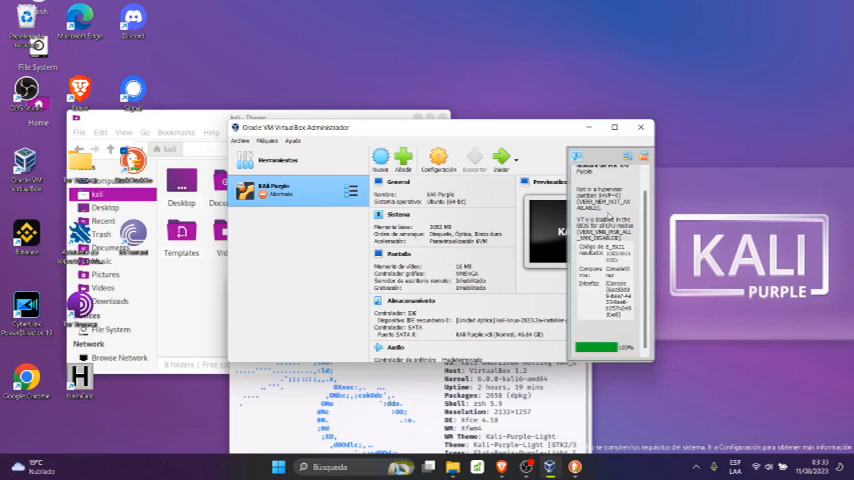
{"action": "mouse_move", "coordinate": [608, 222]}
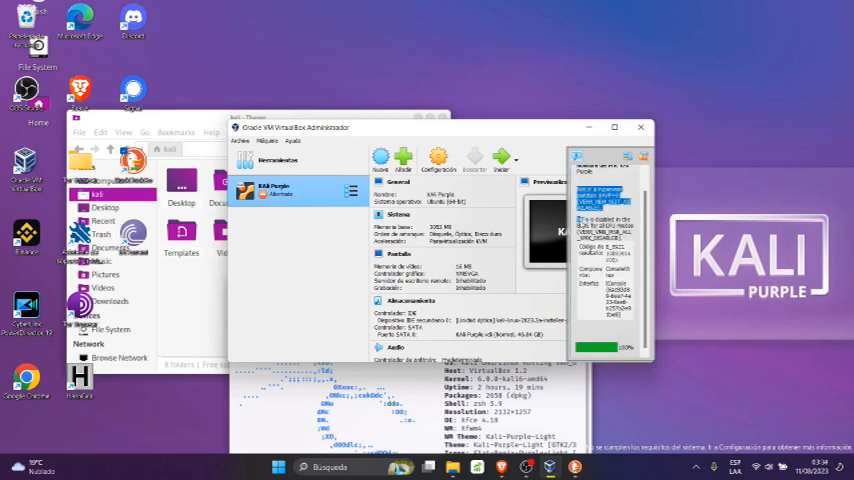
{"action": "right_click", "coordinate": [610, 285]}
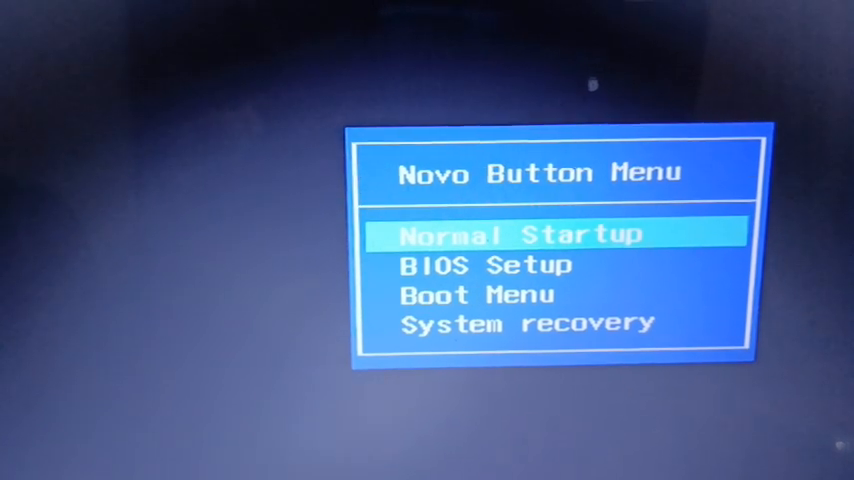
Step: Select BIOS Setup in the Novo Button Menu to enter firmware setup
{"action": "key", "text": "Down"}
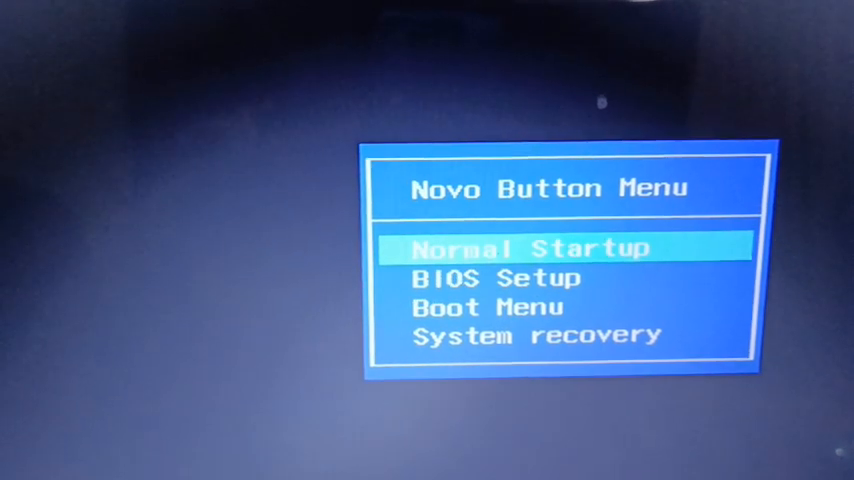
{"action": "key", "text": "Down"}
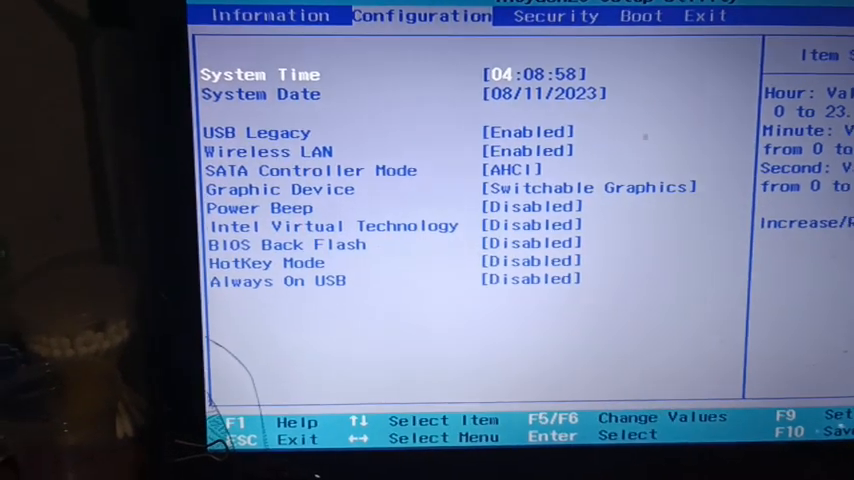
Step: Move down to the Intel Virtual Technology setting to show its Disabled/Enabled options
{"action": "key", "text": "Down"}
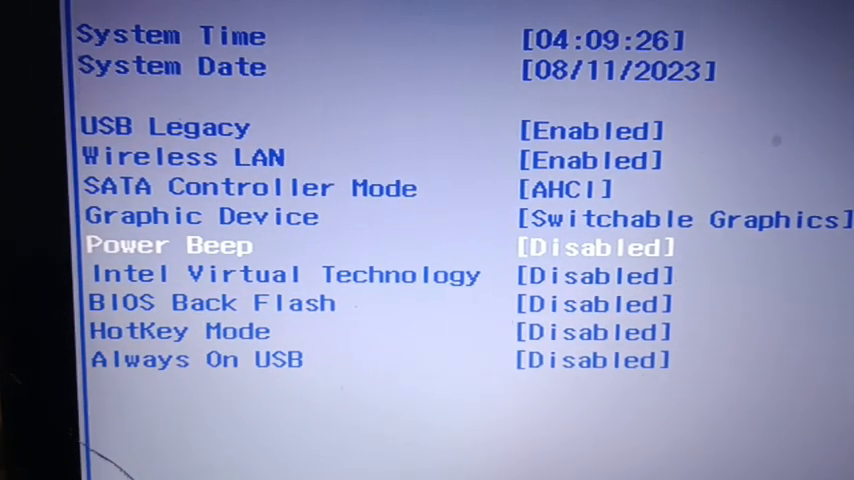
{"action": "key", "text": "Down"}
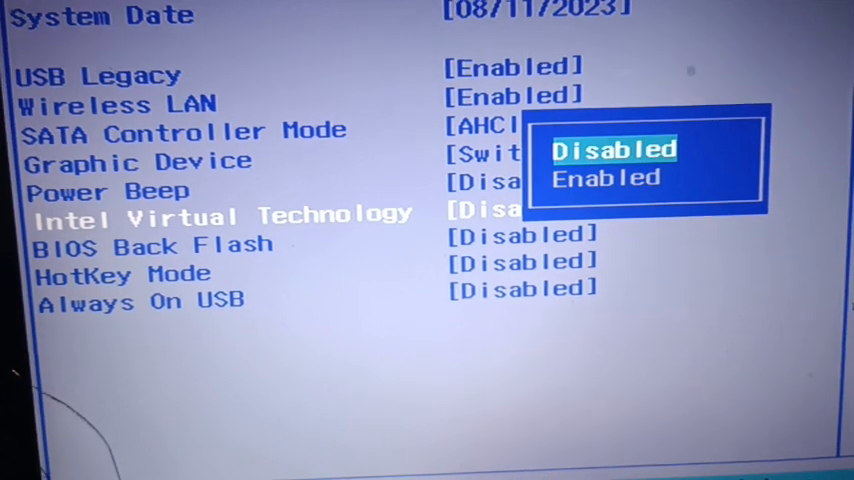
Step: Set Intel Virtual Technology to Enabled
{"action": "key", "text": "down"}
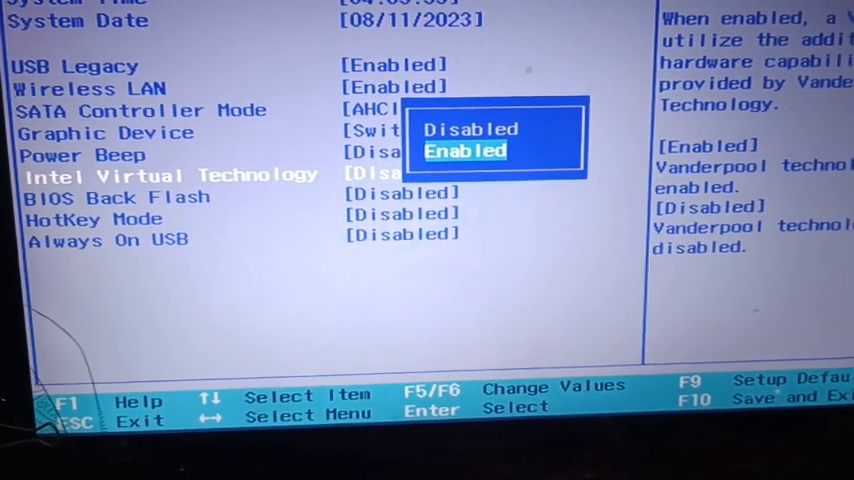
{"action": "left_click", "coordinate": [466, 150]}
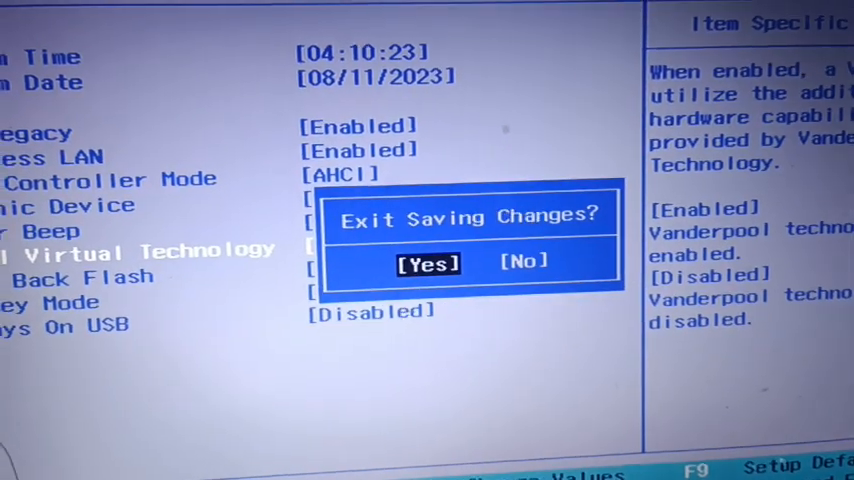
Step: Confirm Yes to save the BIOS changes and exit
{"action": "left_click", "coordinate": [428, 262]}
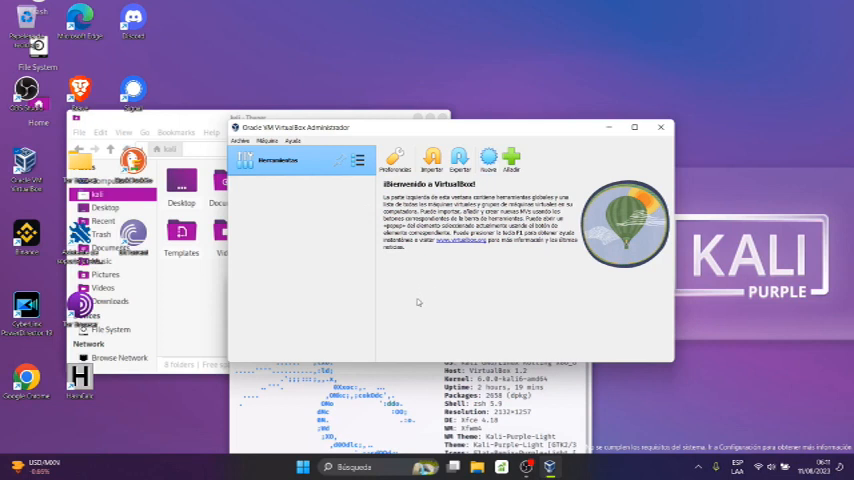
{"action": "mouse_move", "coordinate": [493, 180]}
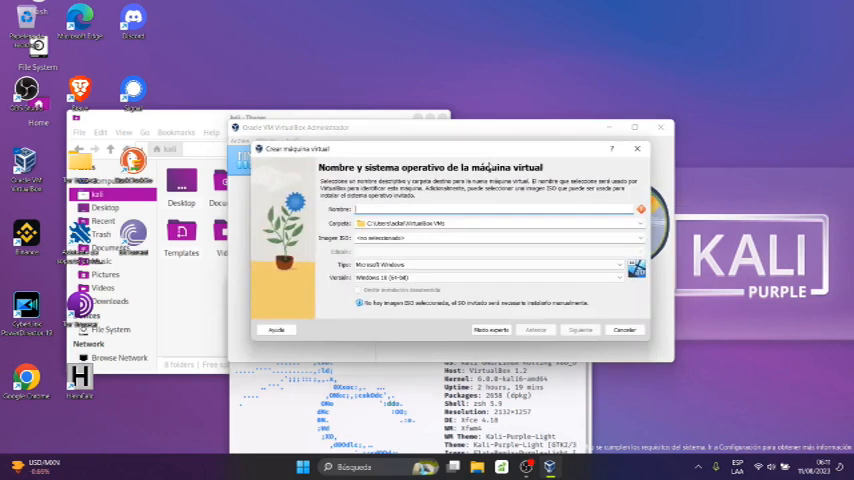
Step: Enter 'kali' as the virtual machine name and browse for the installer ISO
{"action": "left_click", "coordinate": [440, 209]}
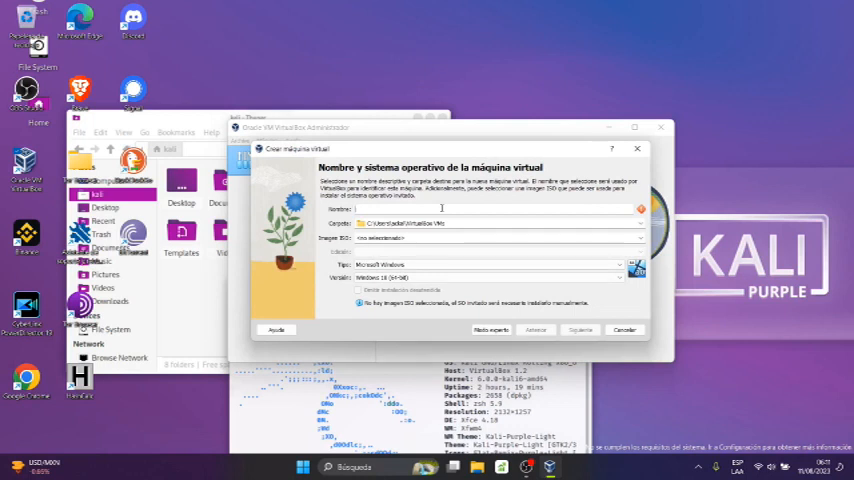
{"action": "type", "text": "kali"}
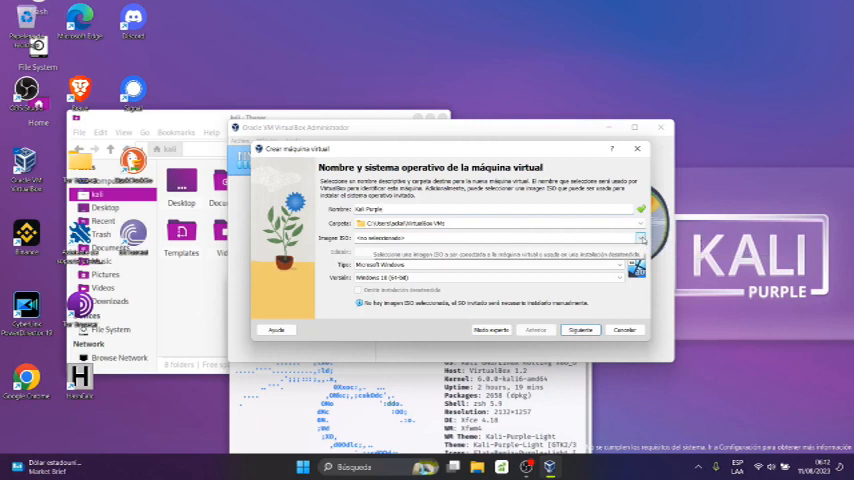
{"action": "left_click", "coordinate": [640, 238]}
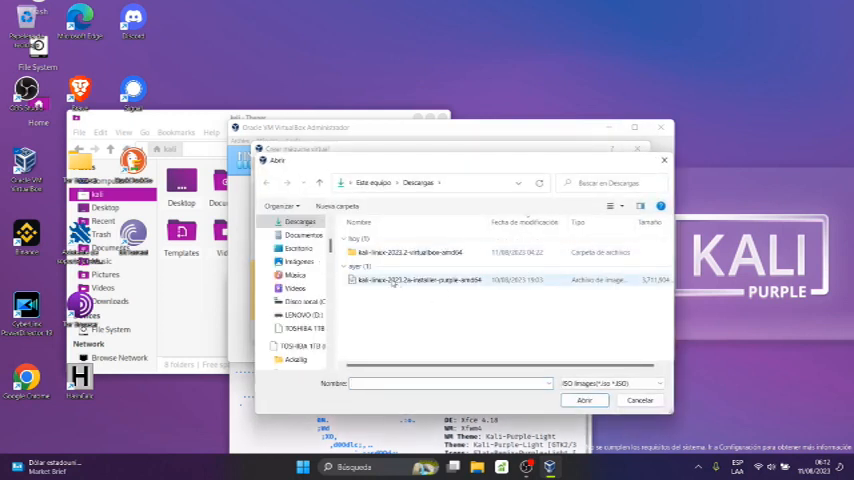
{"action": "mouse_move", "coordinate": [400, 281]}
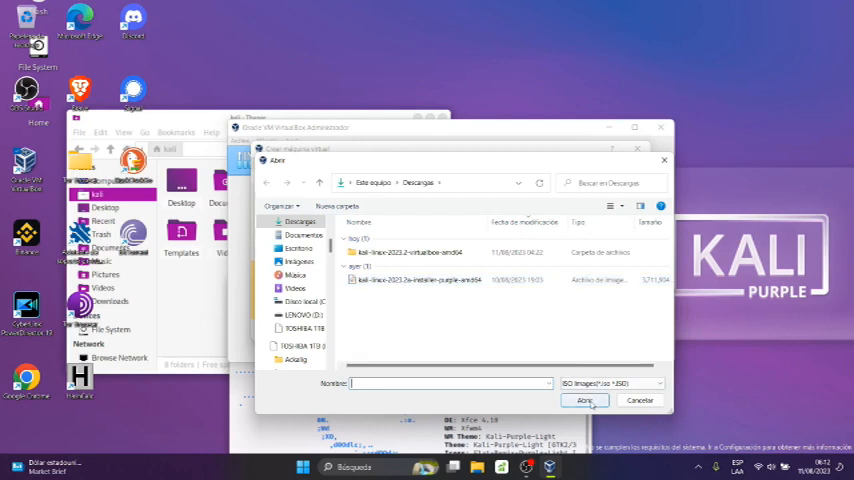
Step: Select the kali-linux-2023.2a-installer-purple-amd64 ISO from Downloads as the machine's image
{"action": "left_click", "coordinate": [435, 279]}
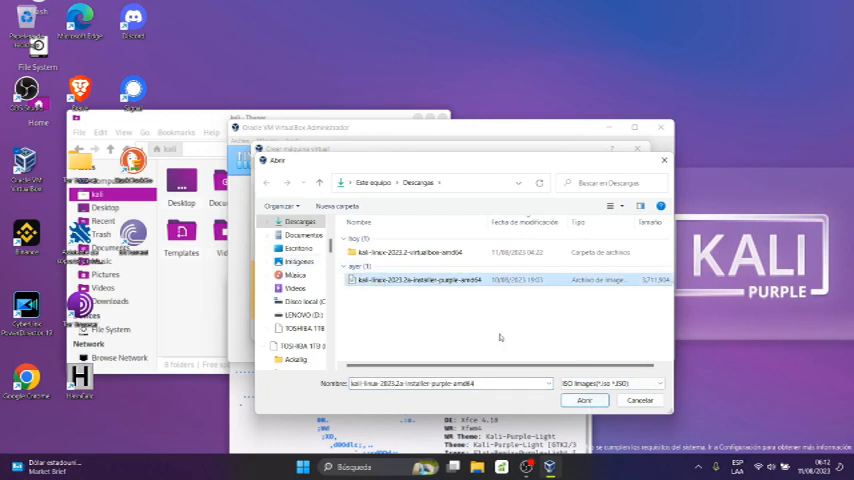
{"action": "left_click", "coordinate": [584, 400]}
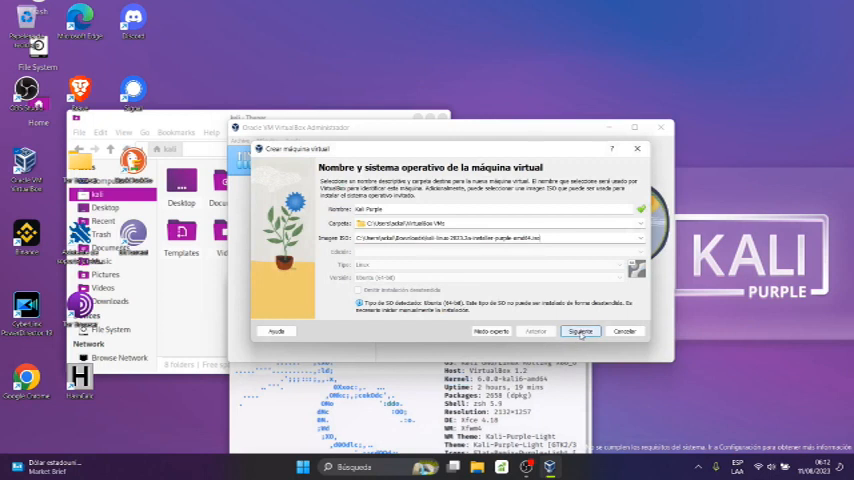
Step: Set base memory to about 3053 MB, then advance to the virtual hard disk page
{"action": "left_click", "coordinate": [580, 331]}
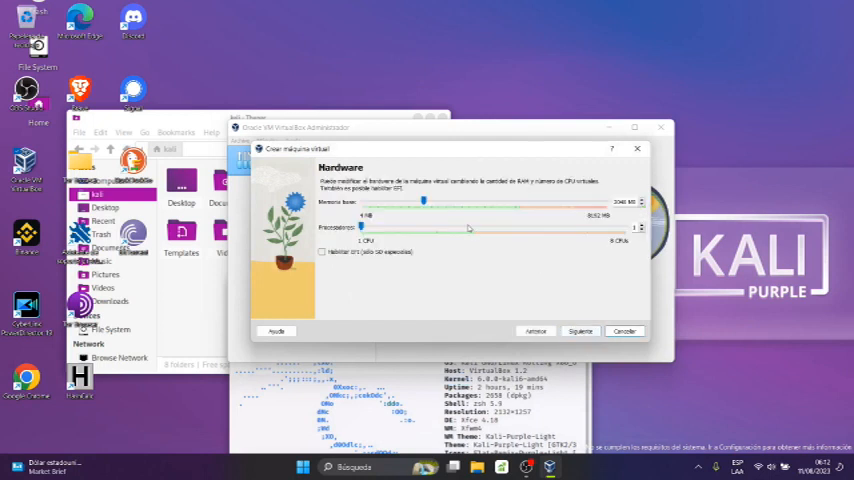
{"action": "mouse_move", "coordinate": [423, 203]}
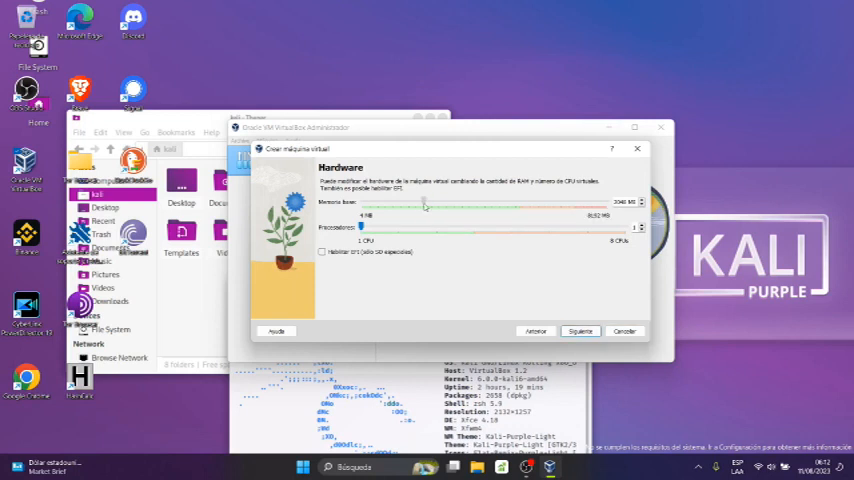
{"action": "left_click_drag", "start_coordinate": [425, 205], "coordinate": [443, 205]}
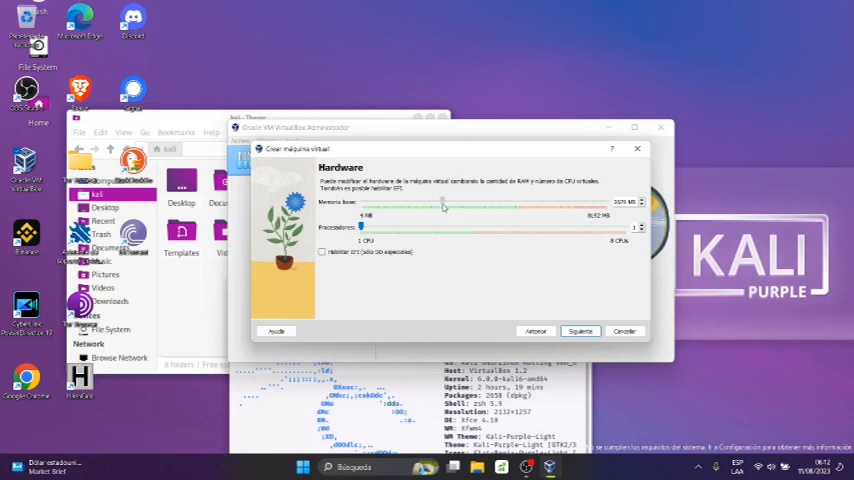
{"action": "left_click_drag", "start_coordinate": [445, 205], "coordinate": [452, 205]}
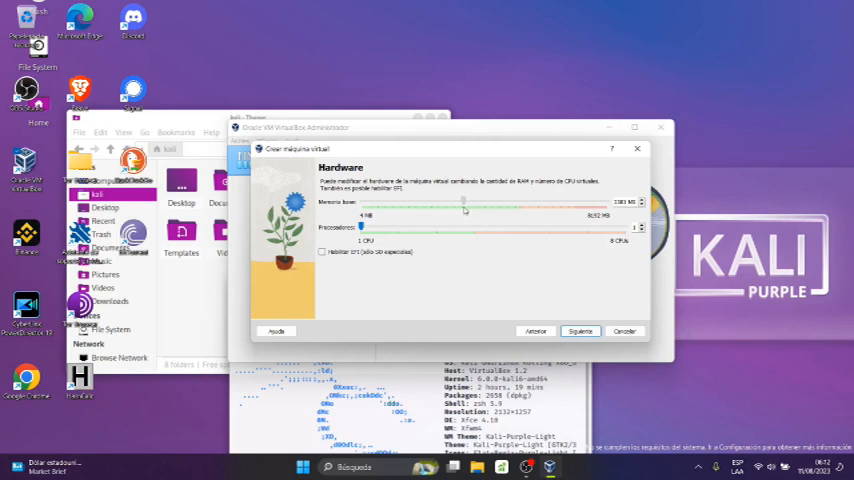
{"action": "left_click_drag", "start_coordinate": [448, 207], "coordinate": [460, 207]}
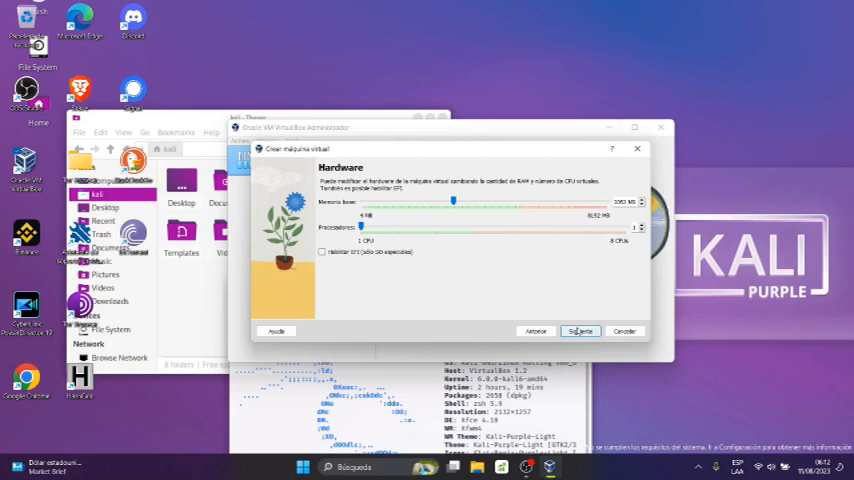
{"action": "left_click", "coordinate": [581, 331]}
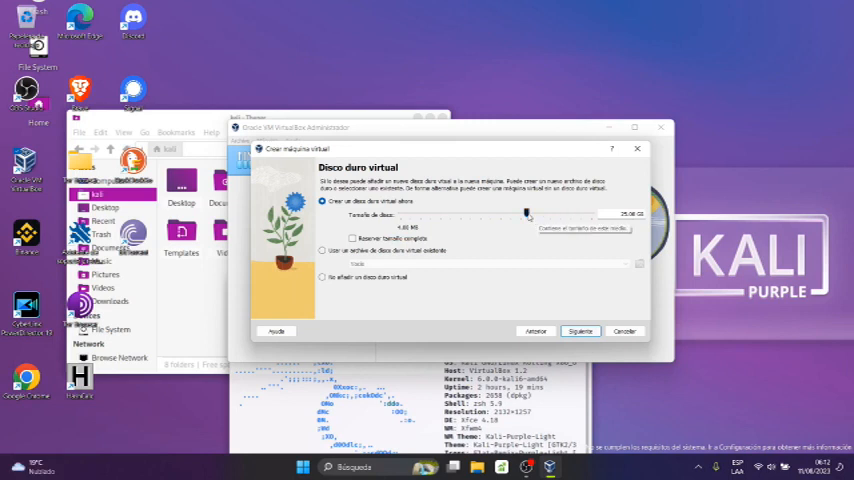
Step: Set the virtual disk to about 52.5 GB, then finish creating the machine
{"action": "left_click_drag", "start_coordinate": [525, 213], "coordinate": [542, 213]}
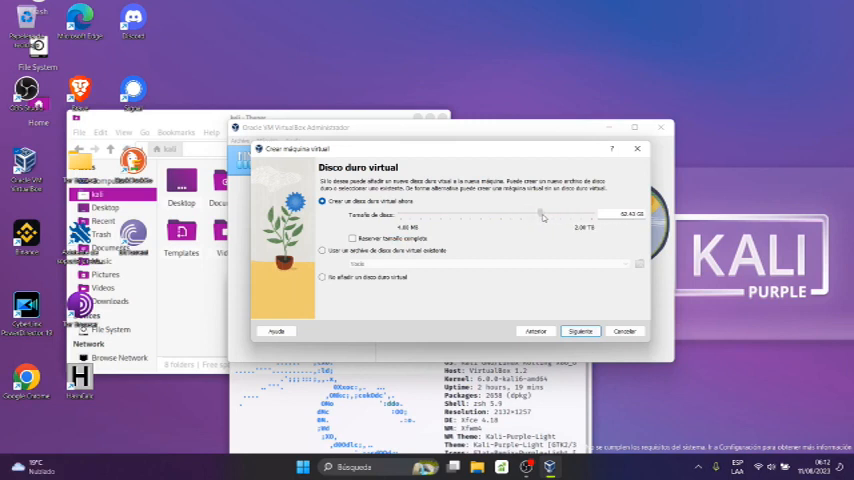
{"action": "left_click_drag", "start_coordinate": [540, 214], "coordinate": [550, 214]}
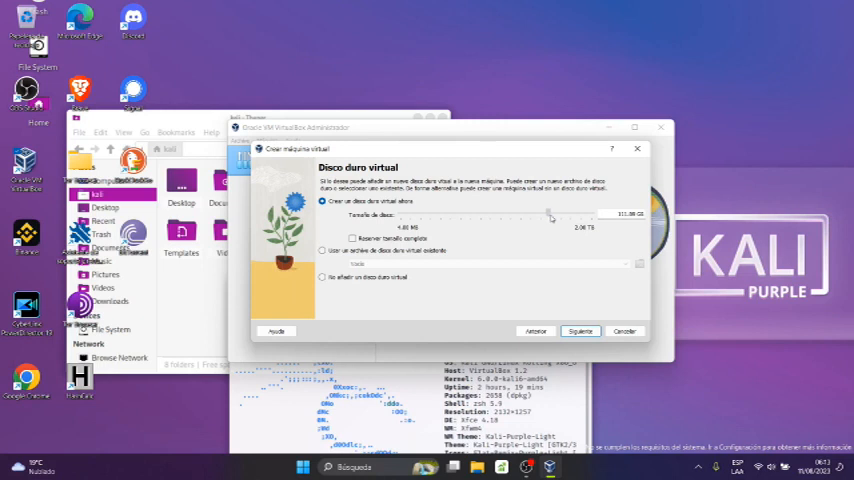
{"action": "left_click_drag", "start_coordinate": [550, 214], "coordinate": [543, 214]}
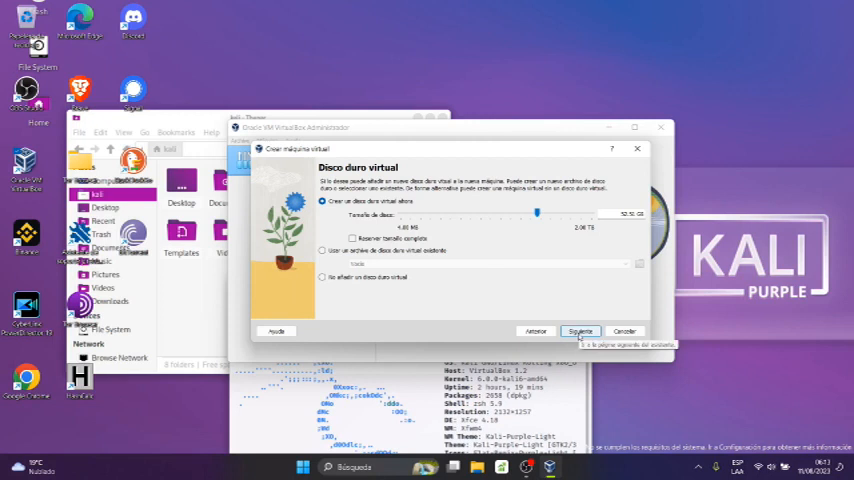
{"action": "left_click", "coordinate": [580, 331]}
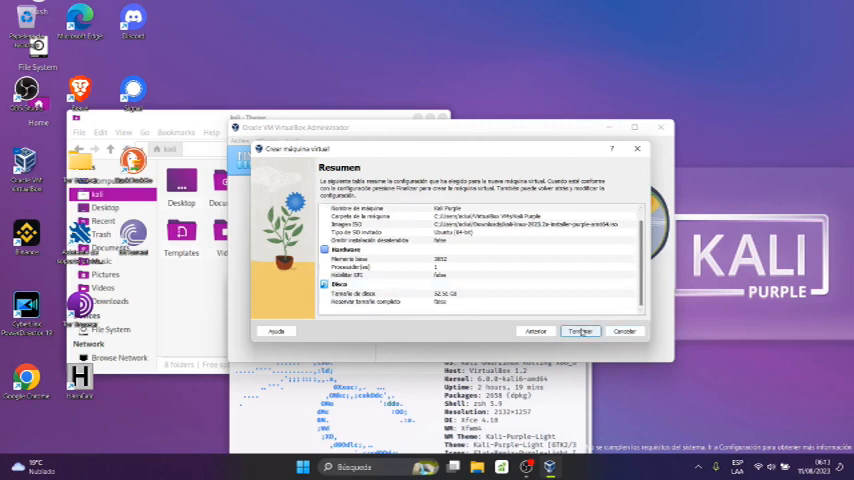
{"action": "left_click", "coordinate": [580, 331]}
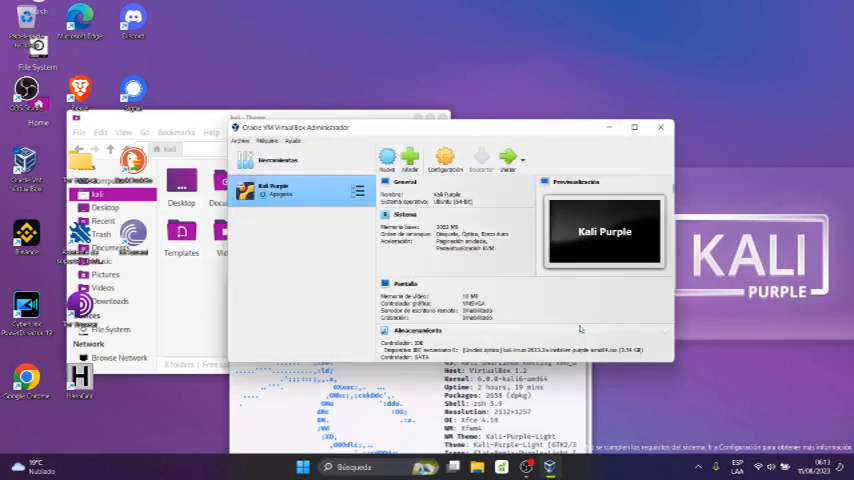